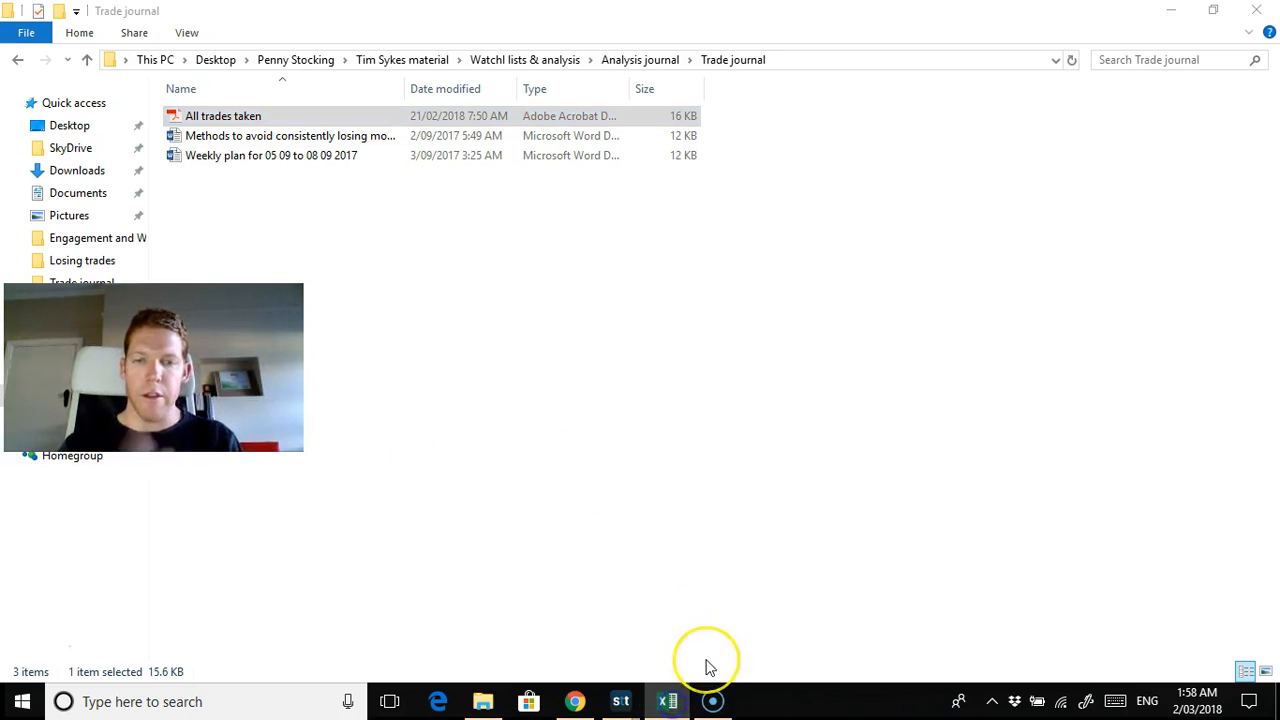
# Open the 'All trades taken' journal from the Trade journal folder into Excel.
pyautogui.doubleClick(224, 114)
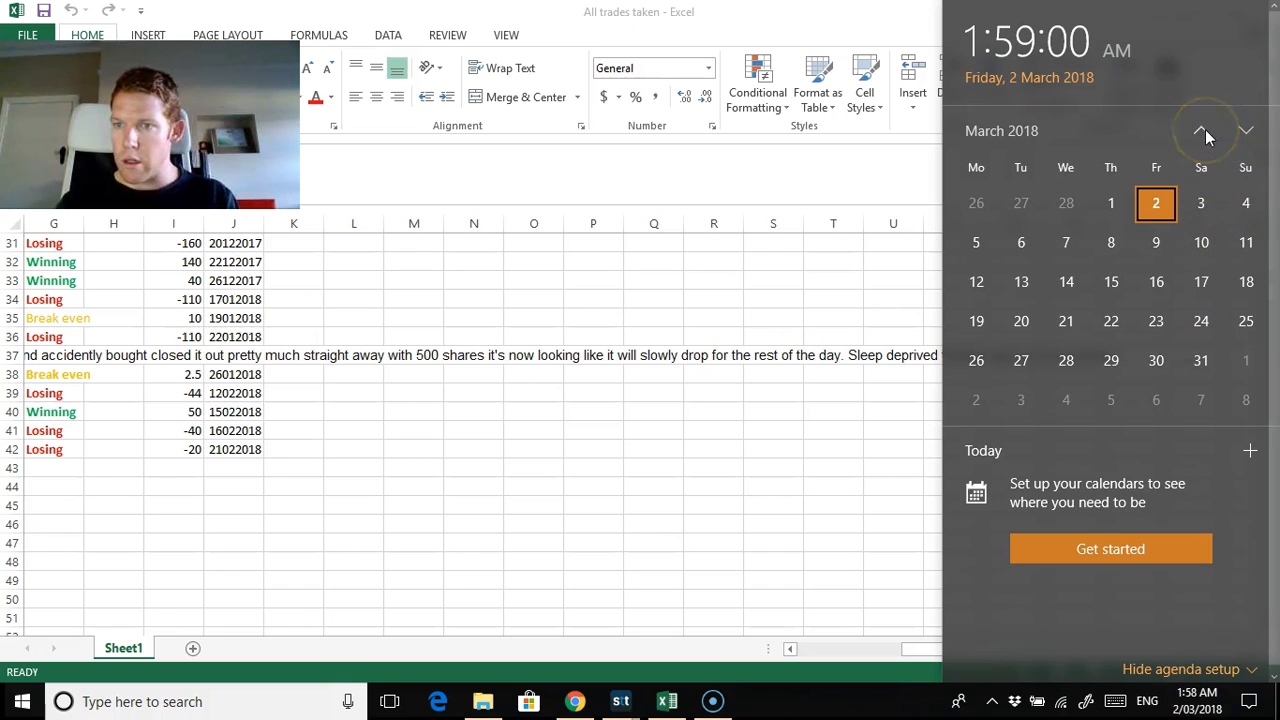
# Dismiss the calendar flyout so the journal's last trades through 21 February 2018 show.
pyautogui.click(1200, 130)
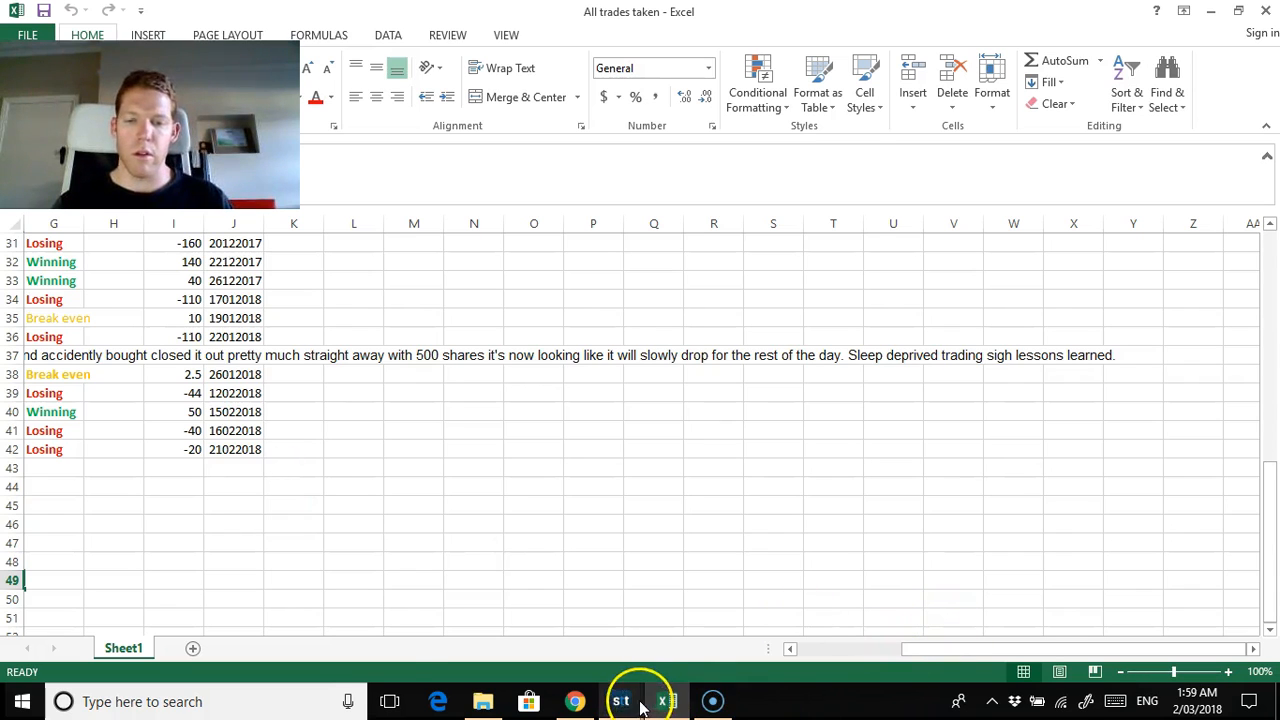
# Switch to StocksToTrade showing the Novavax (NVAX) chart at 2.27.
pyautogui.click(620, 700)
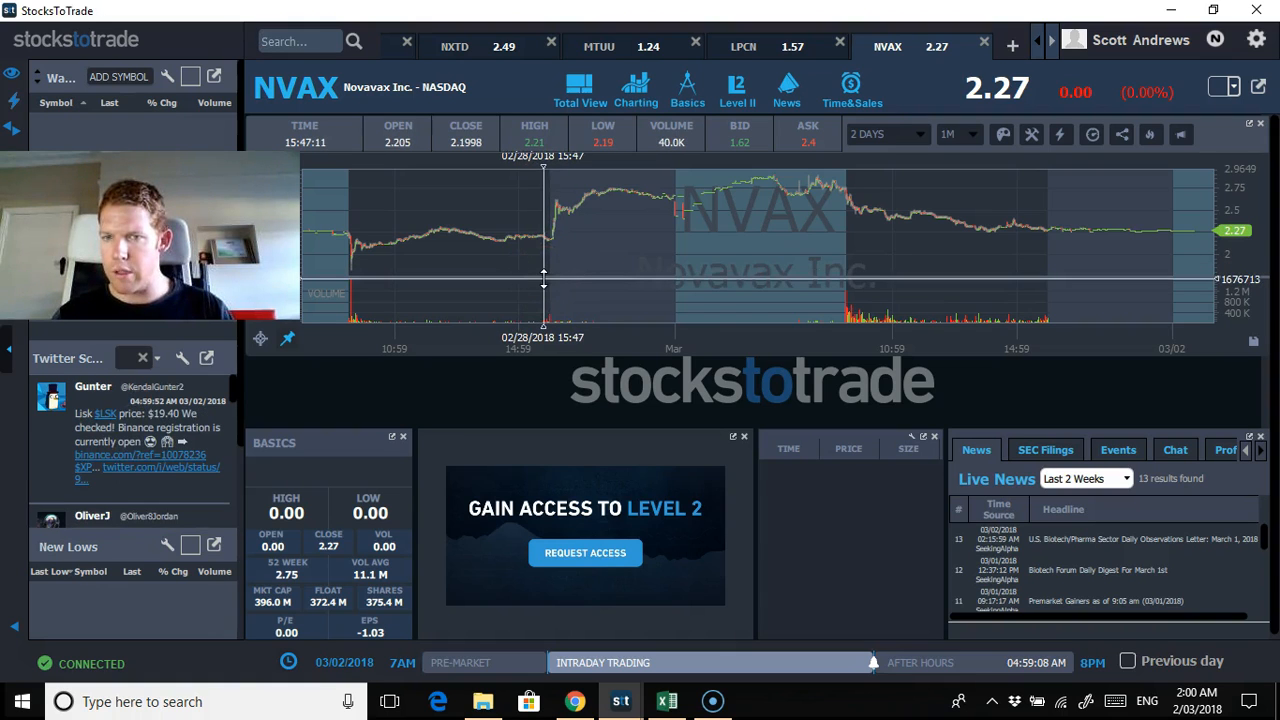
pyautogui.moveTo(848, 218)
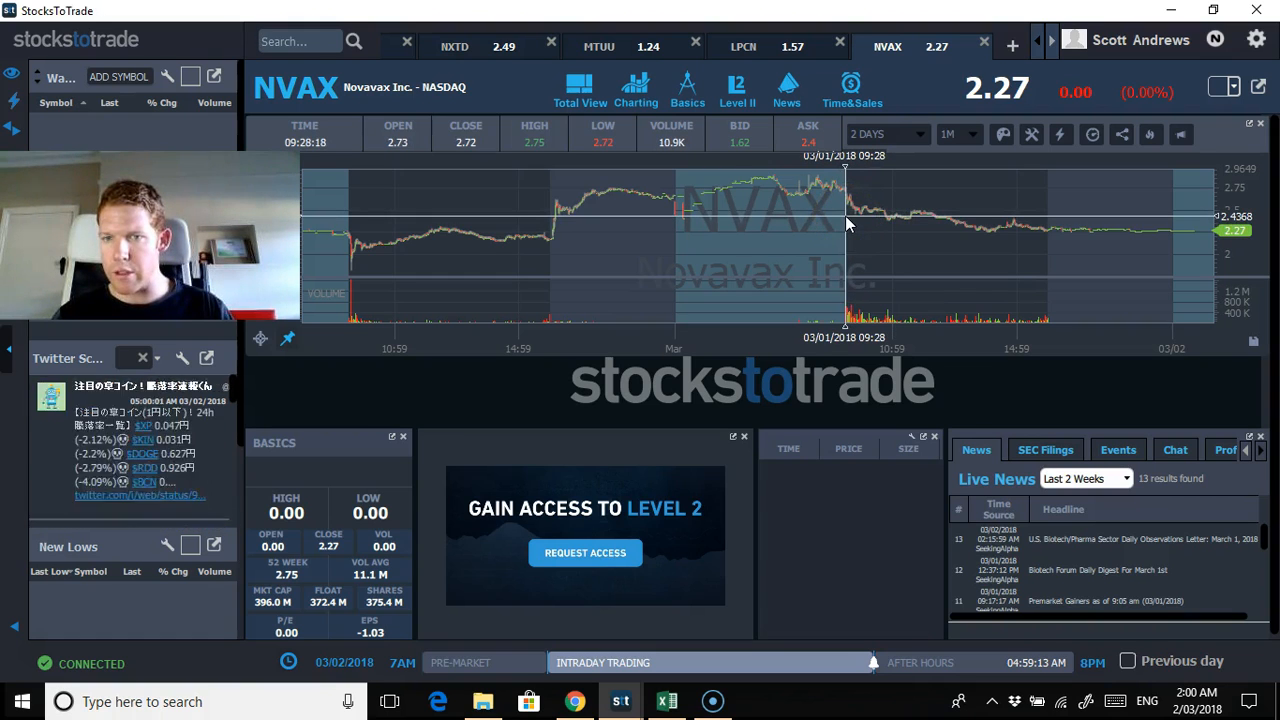
pyautogui.moveTo(858, 212)
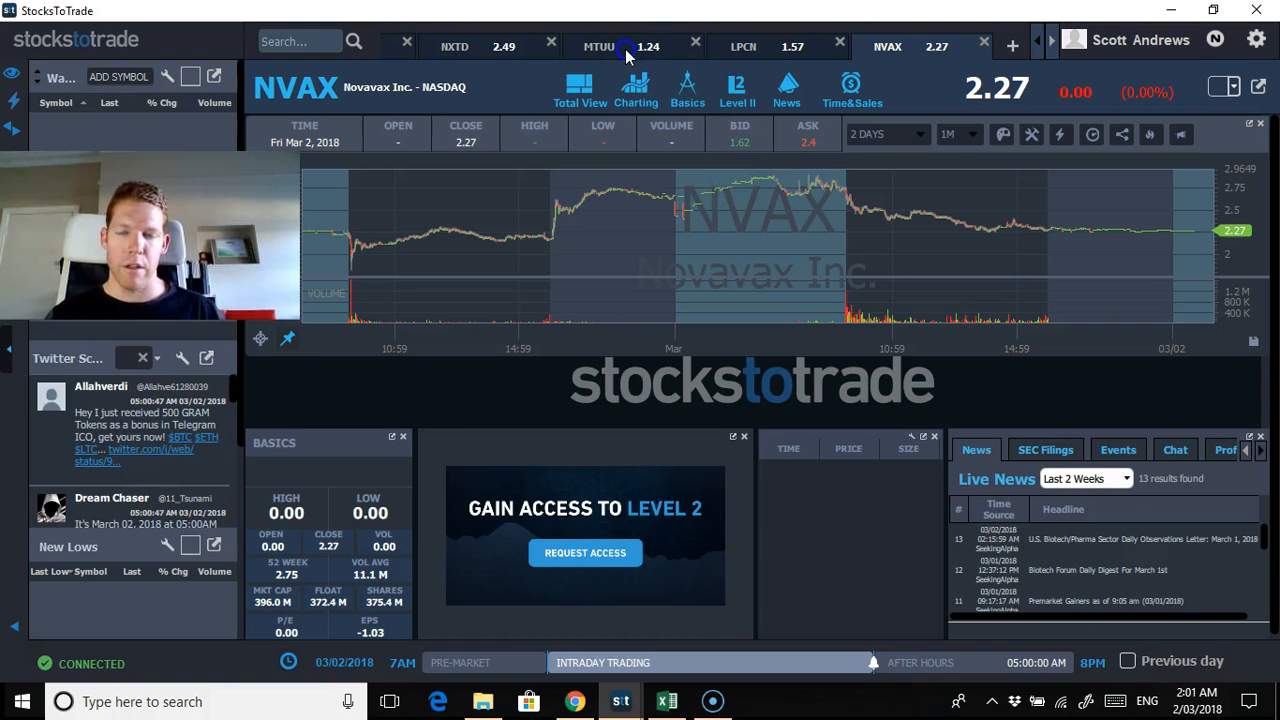
# Step through the MTUU and NXTD charts to MGTI at 1.97, then reveal further ticker tabs.
pyautogui.click(598, 46)
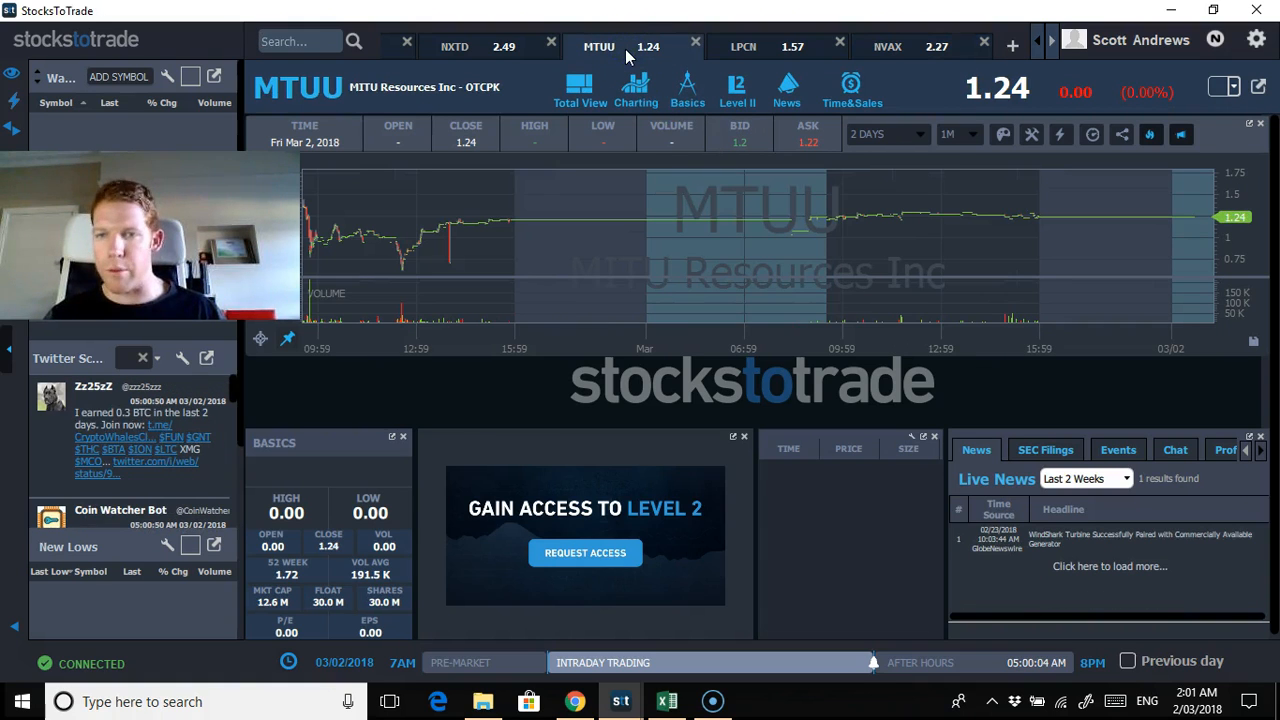
pyautogui.click(454, 46)
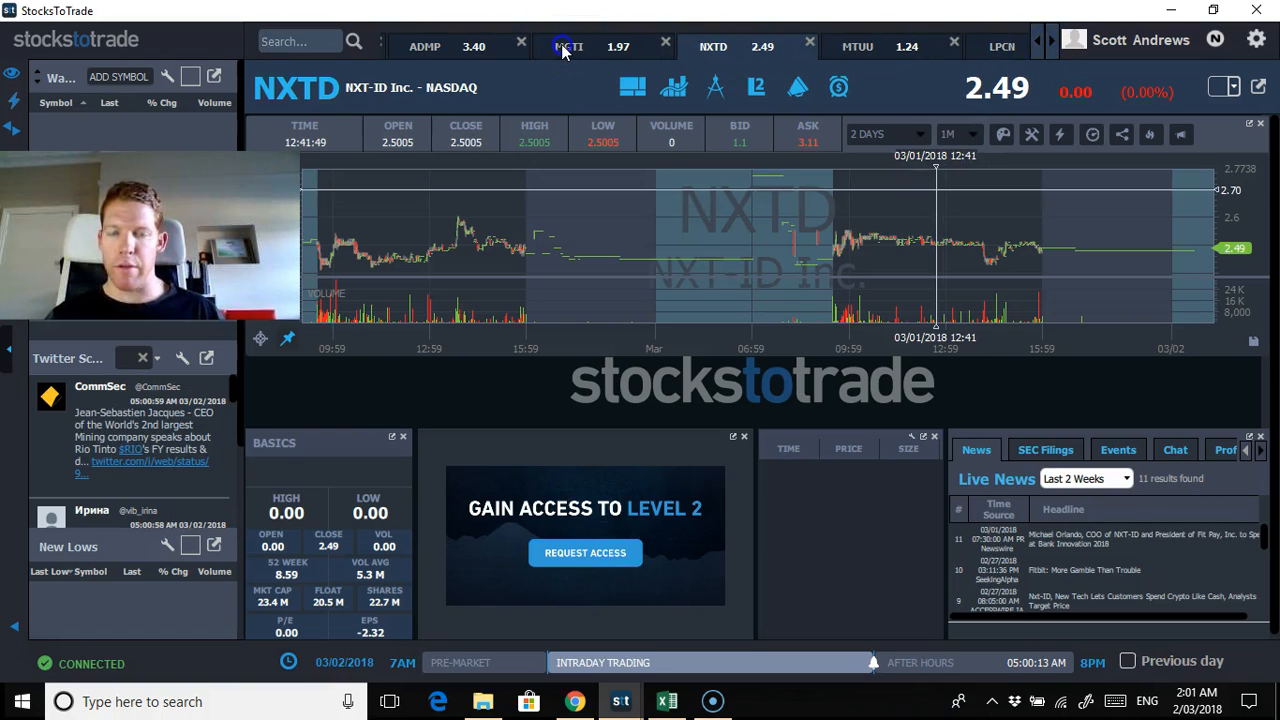
pyautogui.click(568, 46)
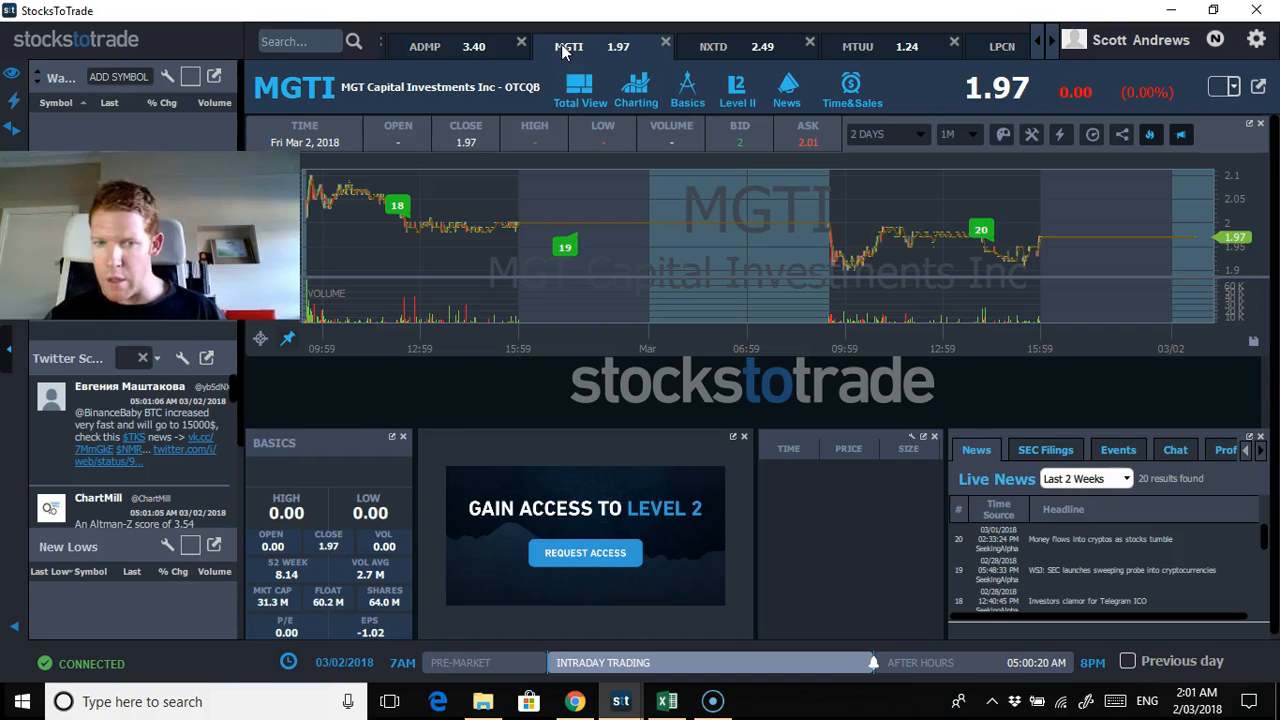
pyautogui.moveTo(1022, 200)
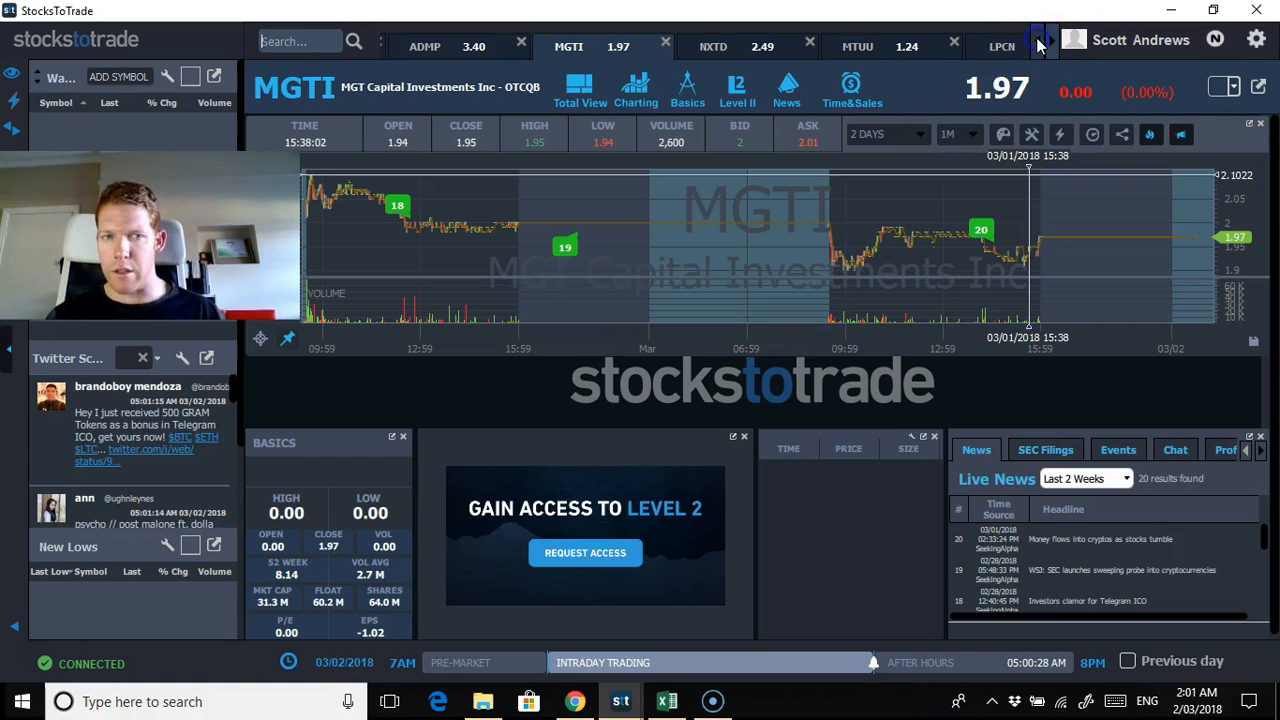
pyautogui.click(1036, 46)
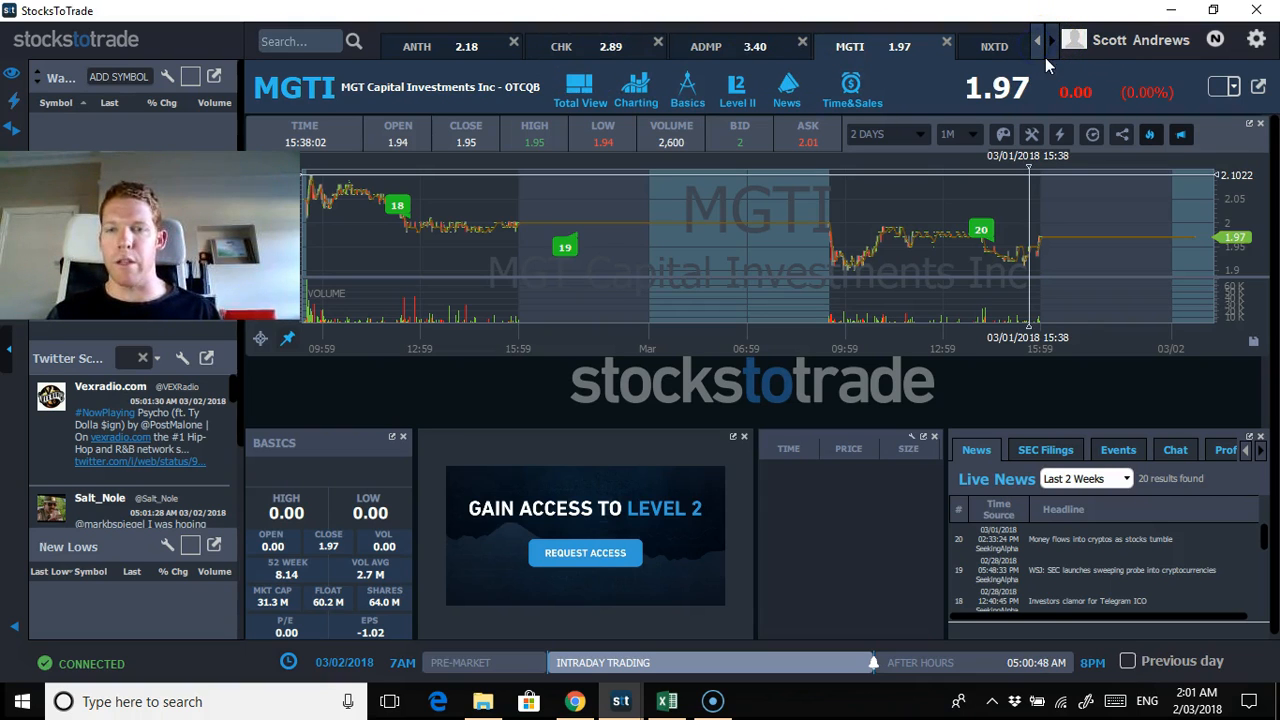
pyautogui.moveTo(910, 224)
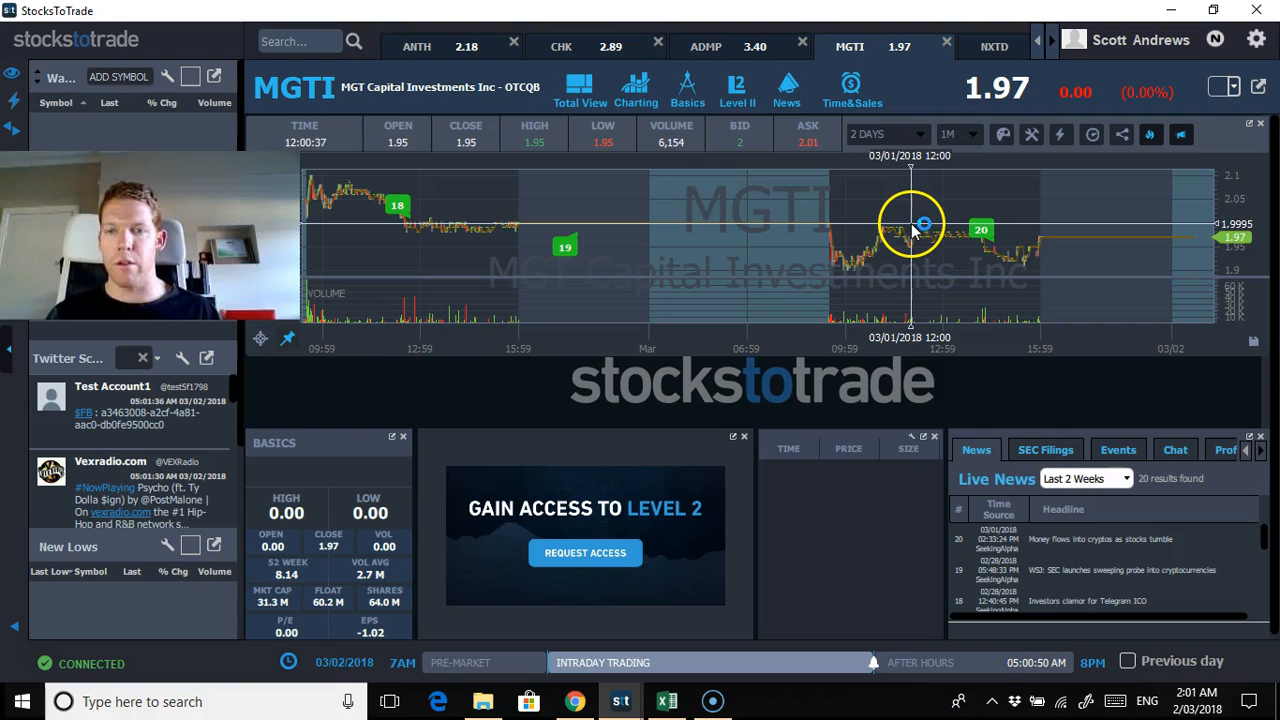
# View the ANTH (2.18) and CHK (2.89) charts, then minimise StocksToTrade to the desktop.
pyautogui.click(416, 46)
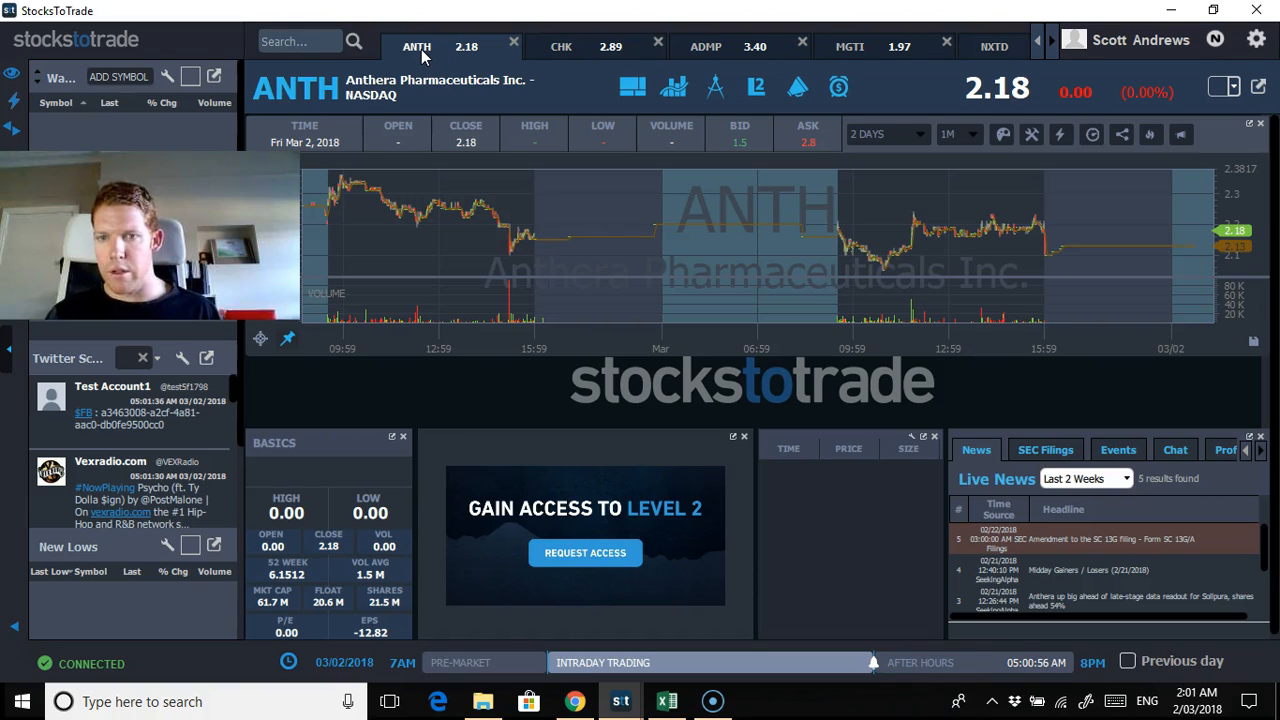
pyautogui.moveTo(536, 48)
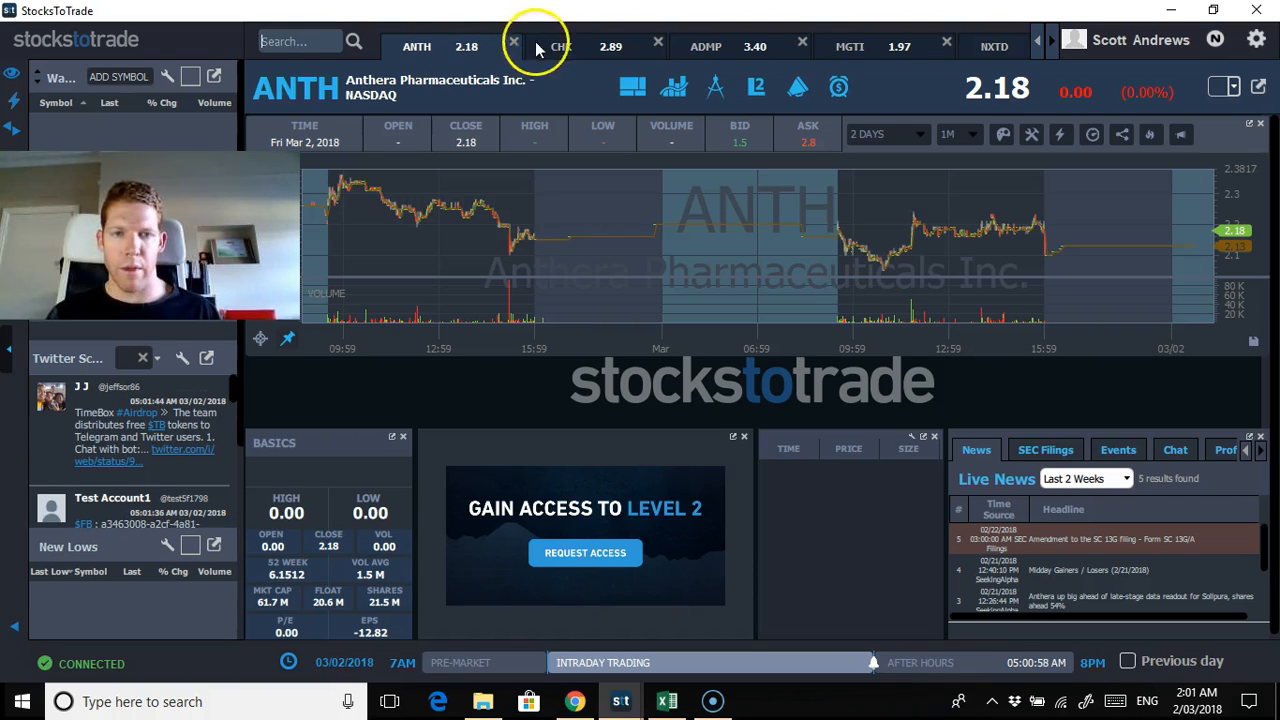
pyautogui.click(560, 46)
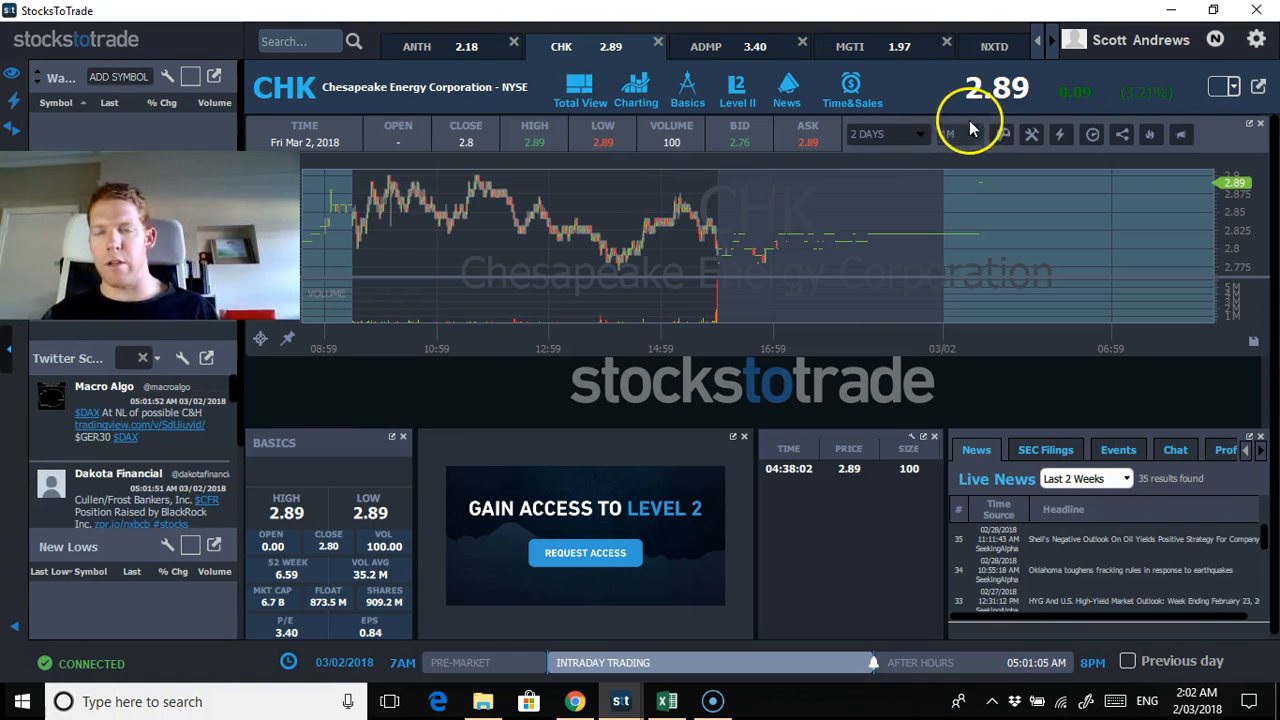
pyautogui.click(1044, 46)
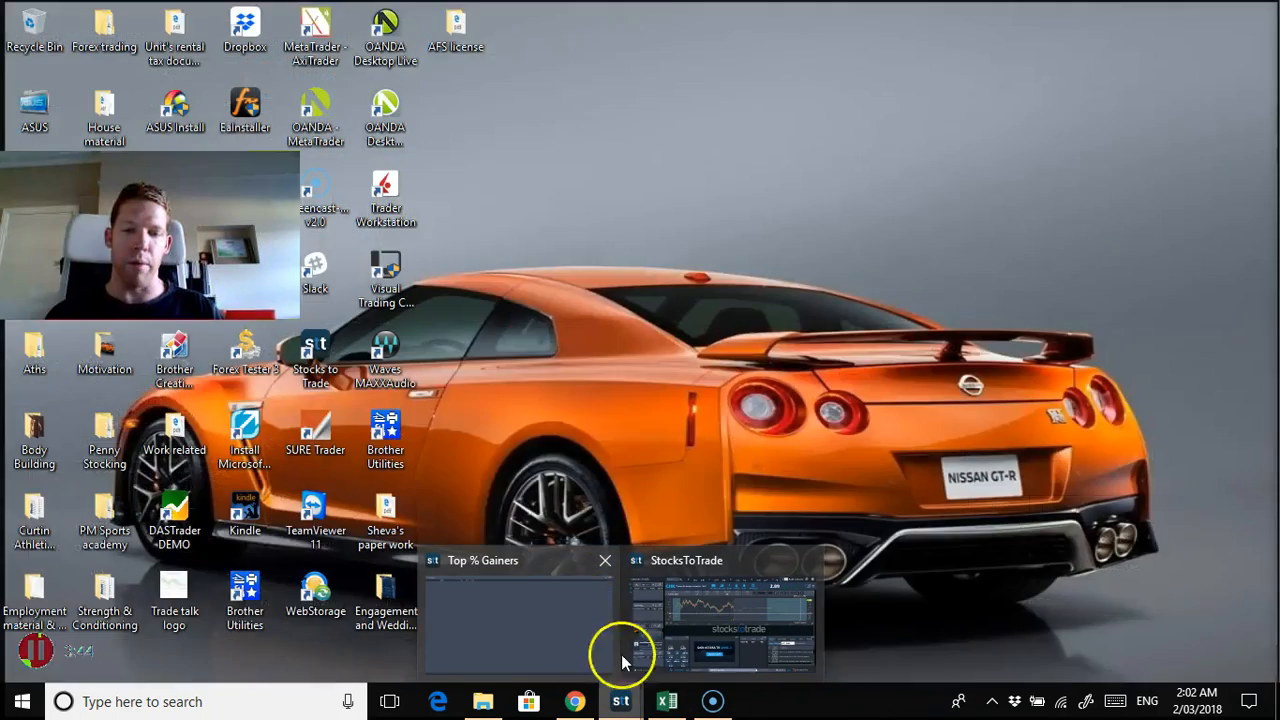
# Bring Excel's All trades taken journal back in front via the taskbar.
pyautogui.click(620, 700)
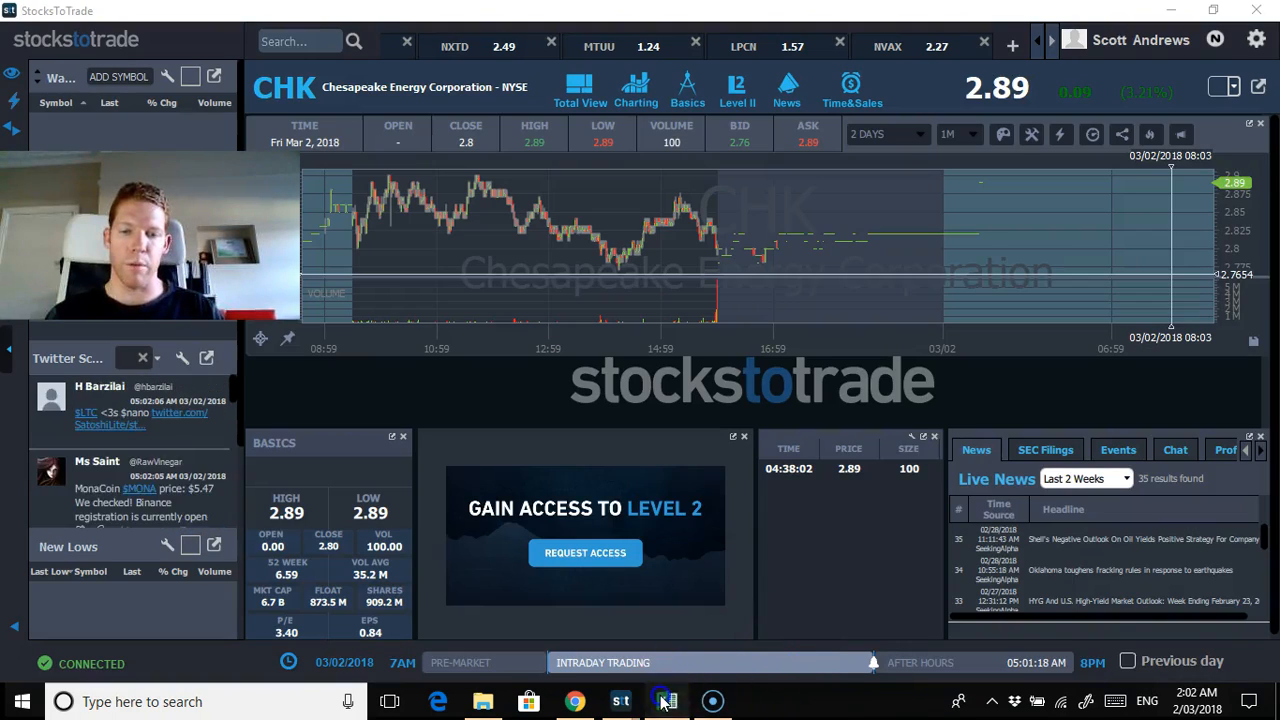
pyautogui.click(668, 700)
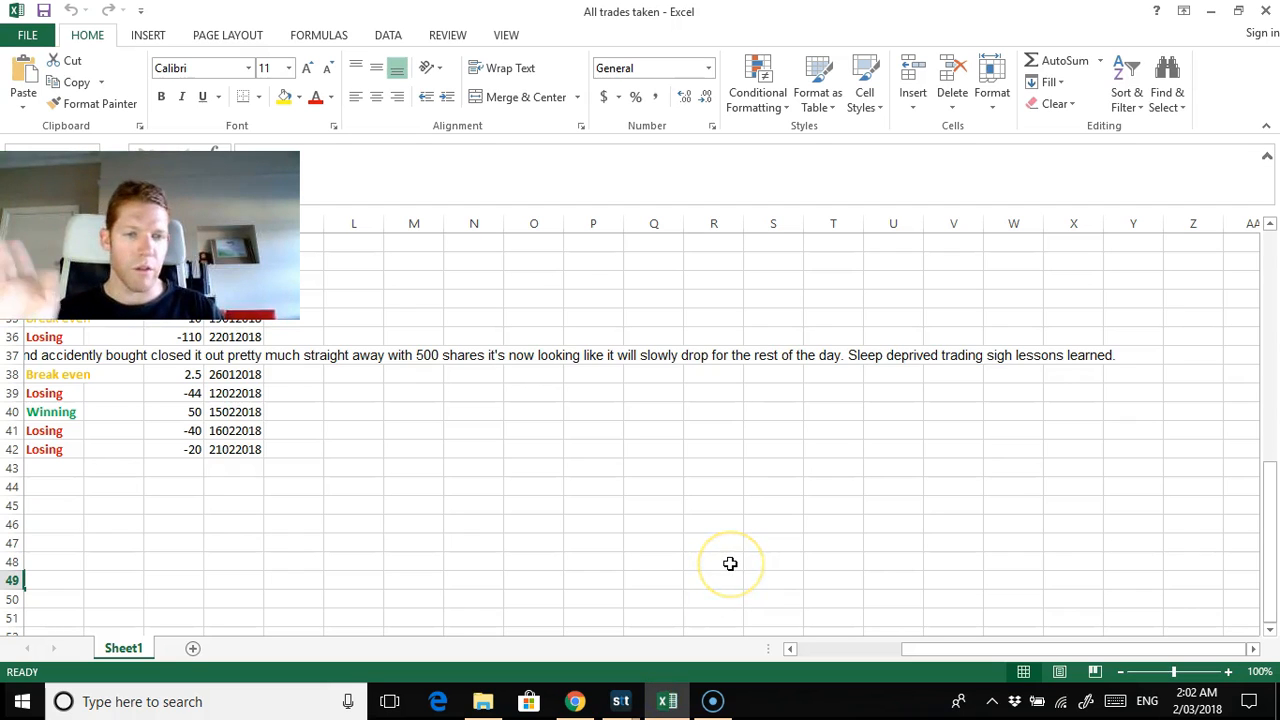
pyautogui.moveTo(436, 528)
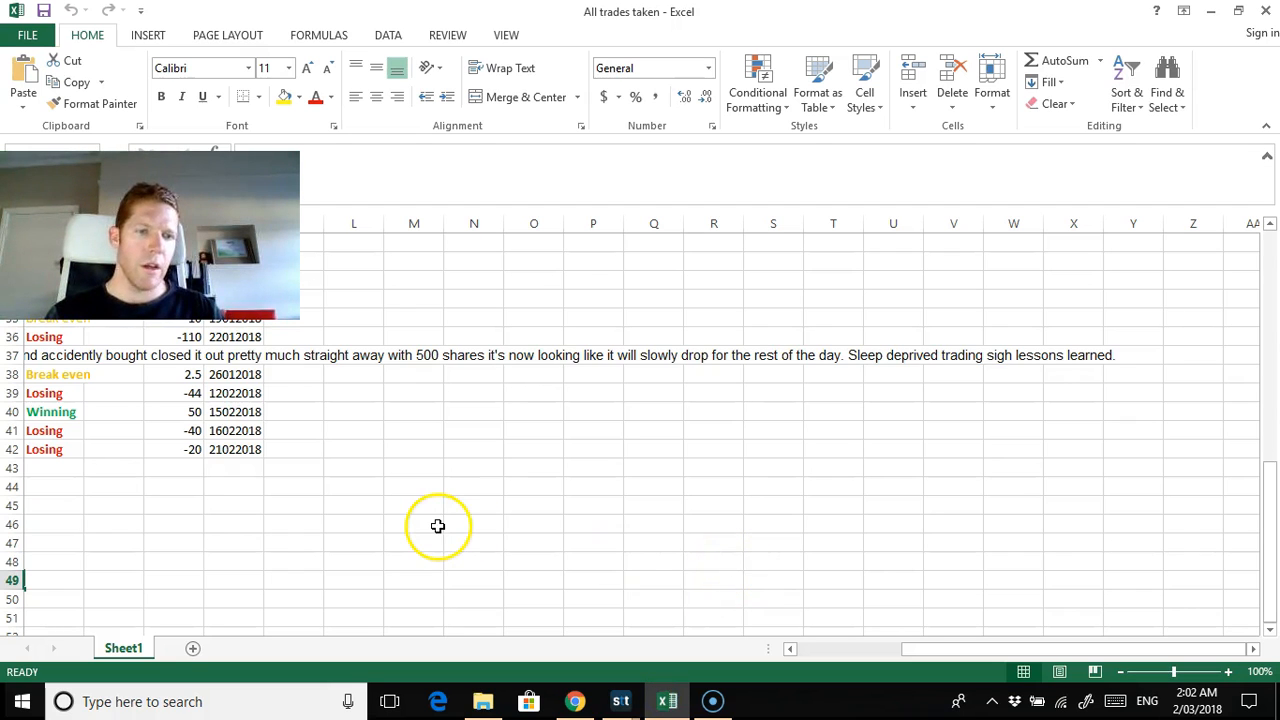
pyautogui.moveTo(192, 412)
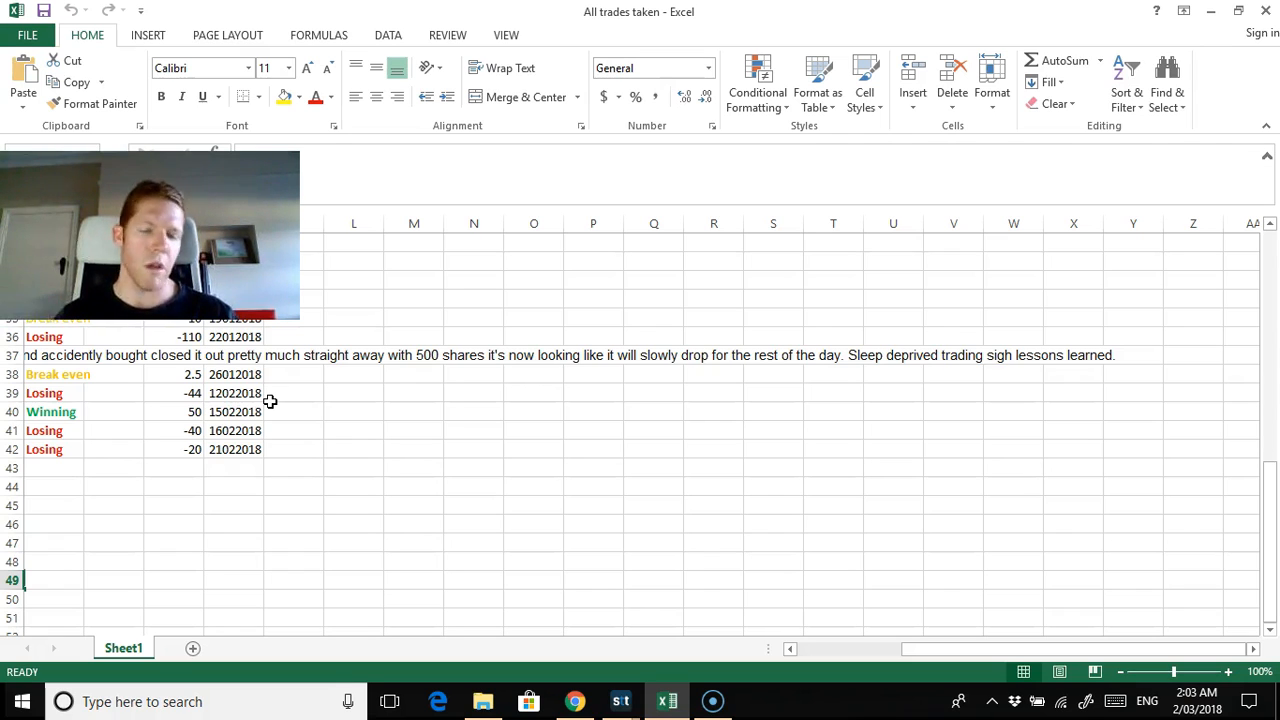
# Review the journal from the first trade down to the ANTH entry at row 41.
pyautogui.hscroll(-3)
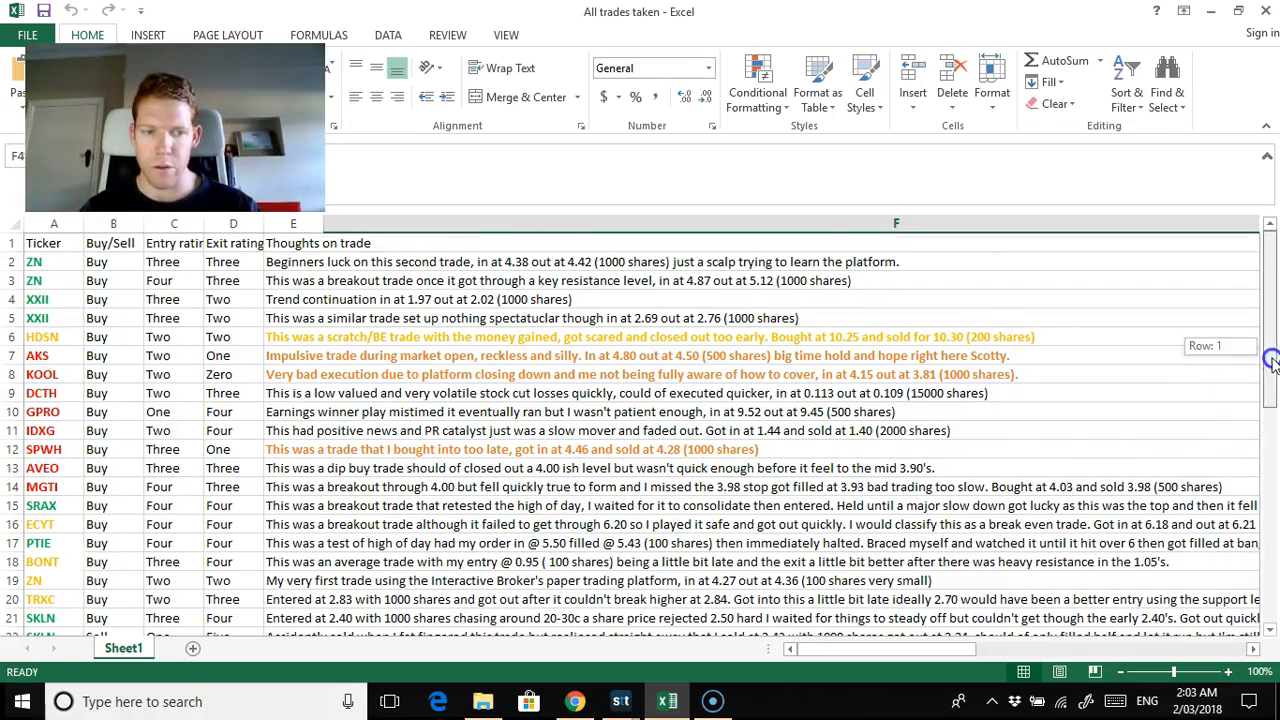
pyautogui.scroll(-3)
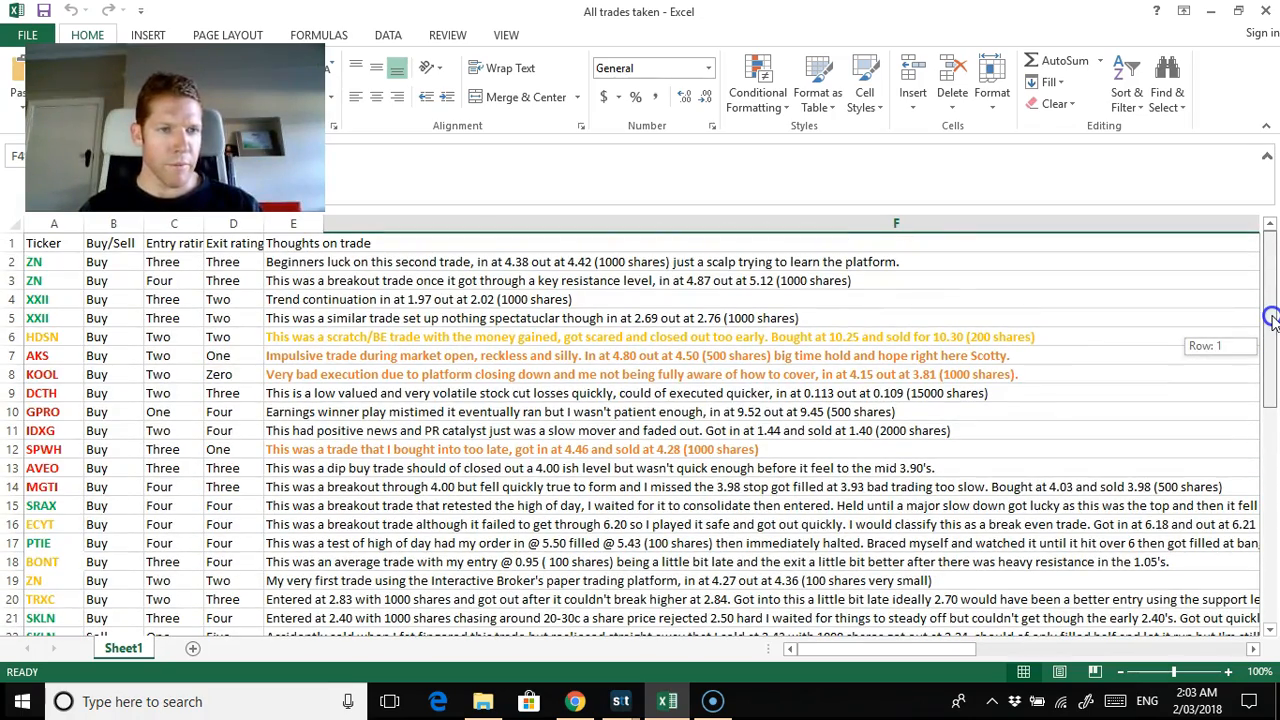
pyautogui.scroll(-3)
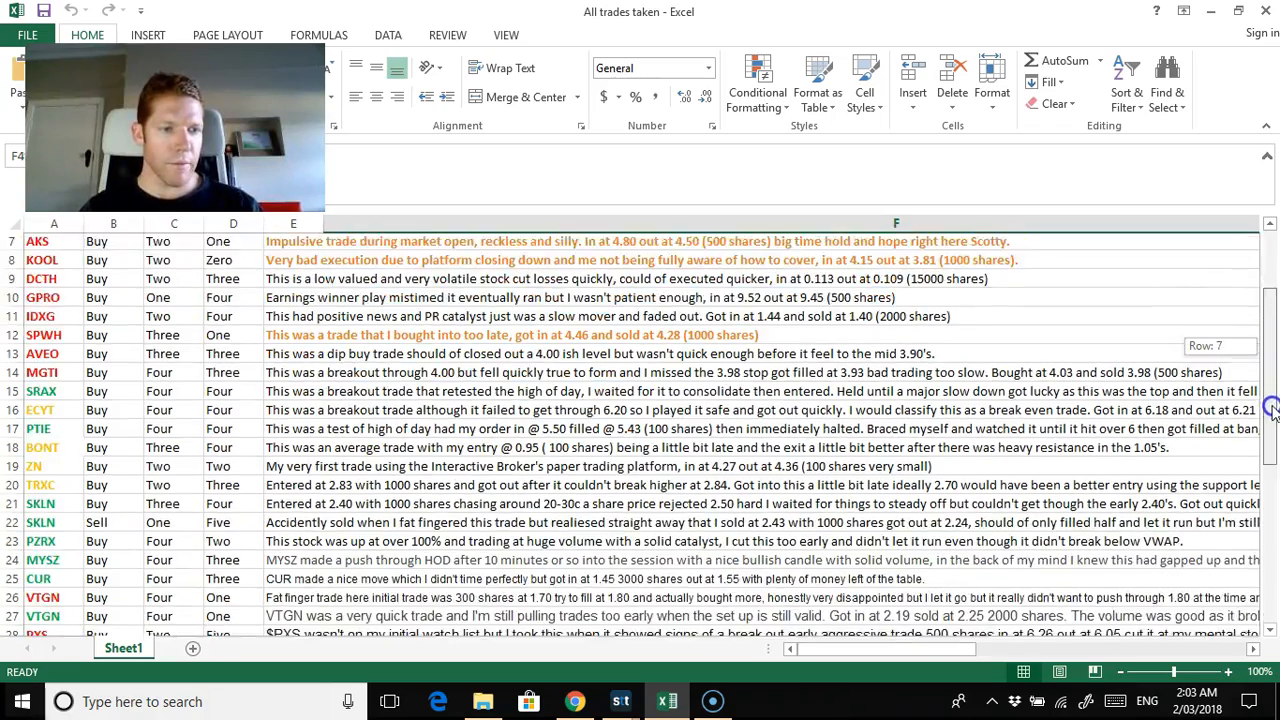
pyautogui.scroll(-3)
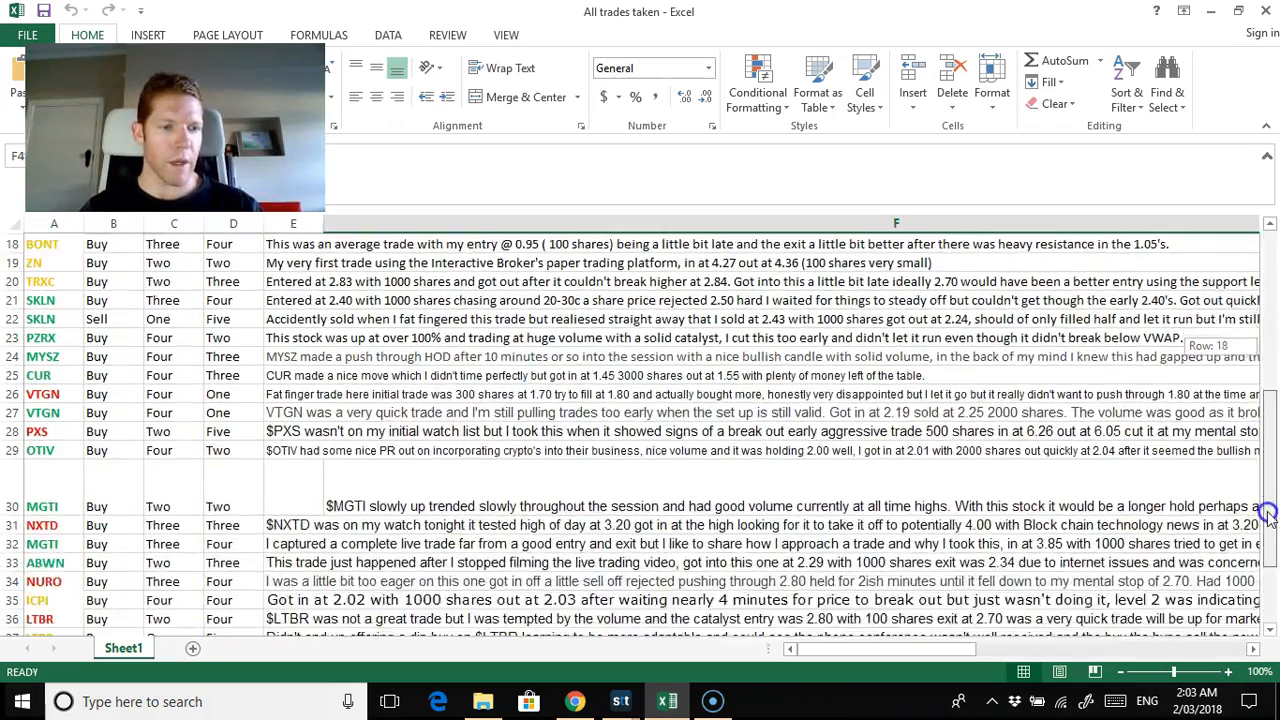
pyautogui.scroll(-3)
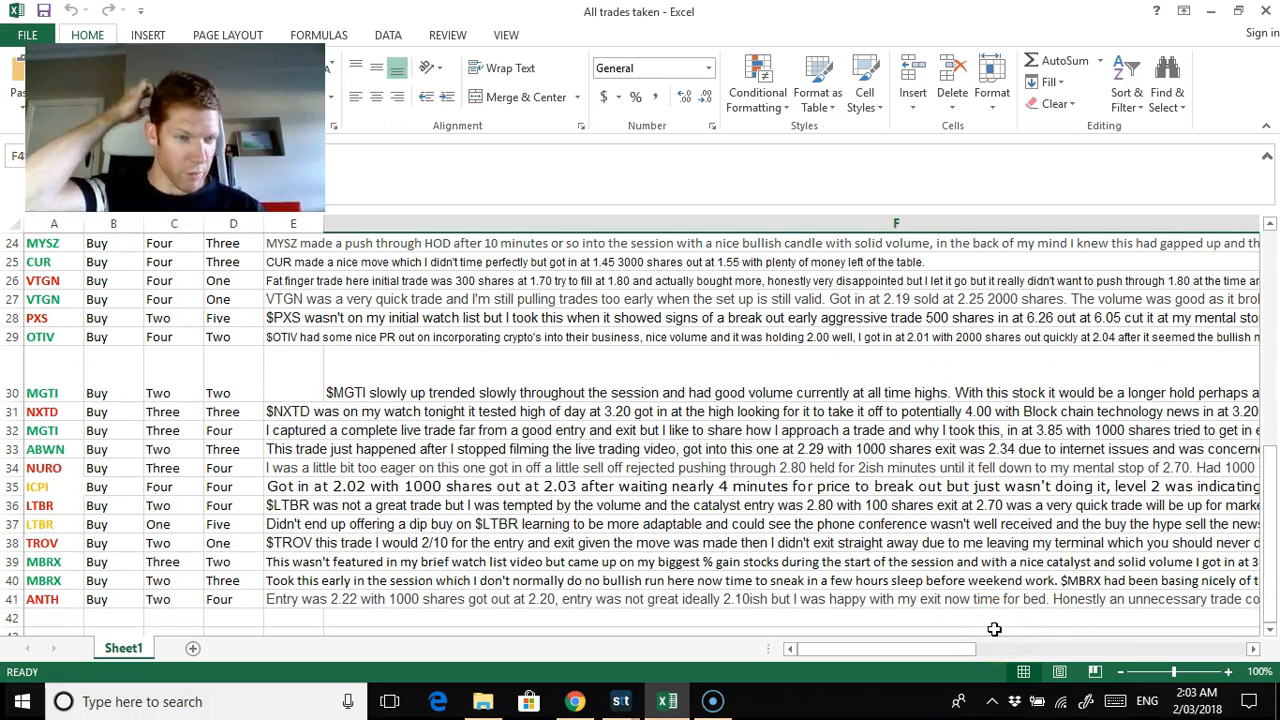
pyautogui.moveTo(970, 660)
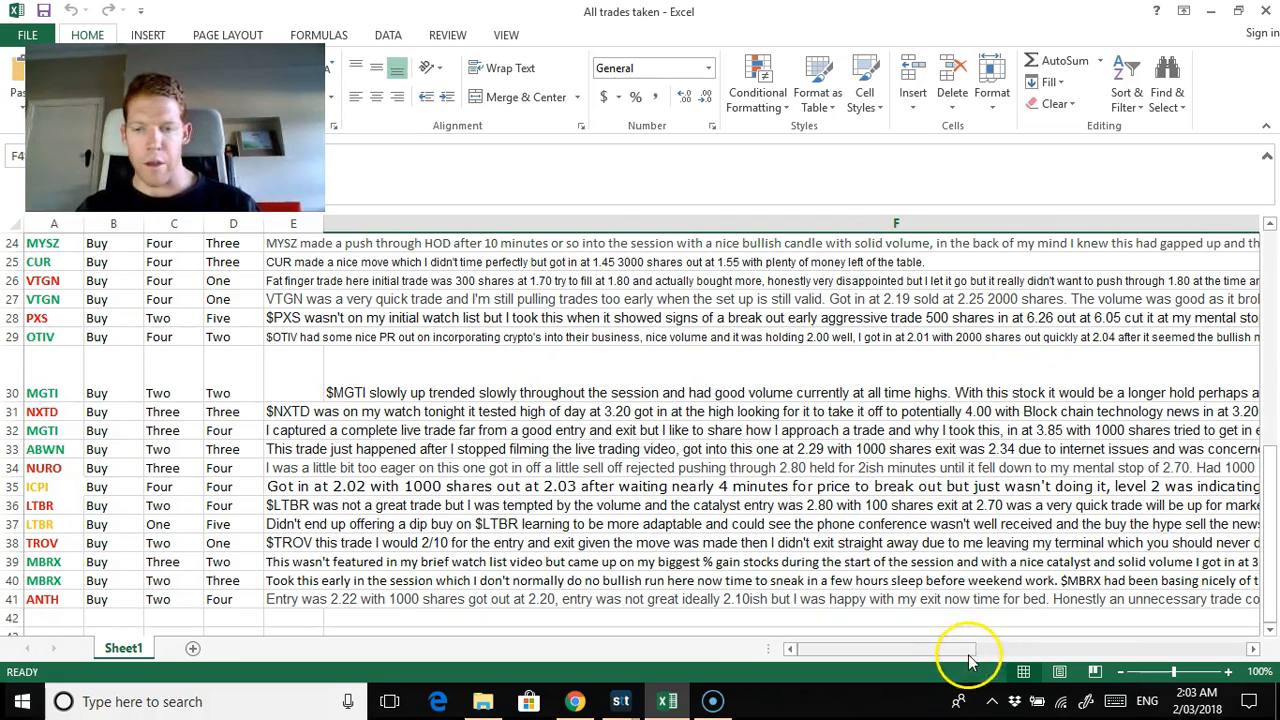
pyautogui.moveTo(960, 648); pyautogui.dragTo(1200, 648)
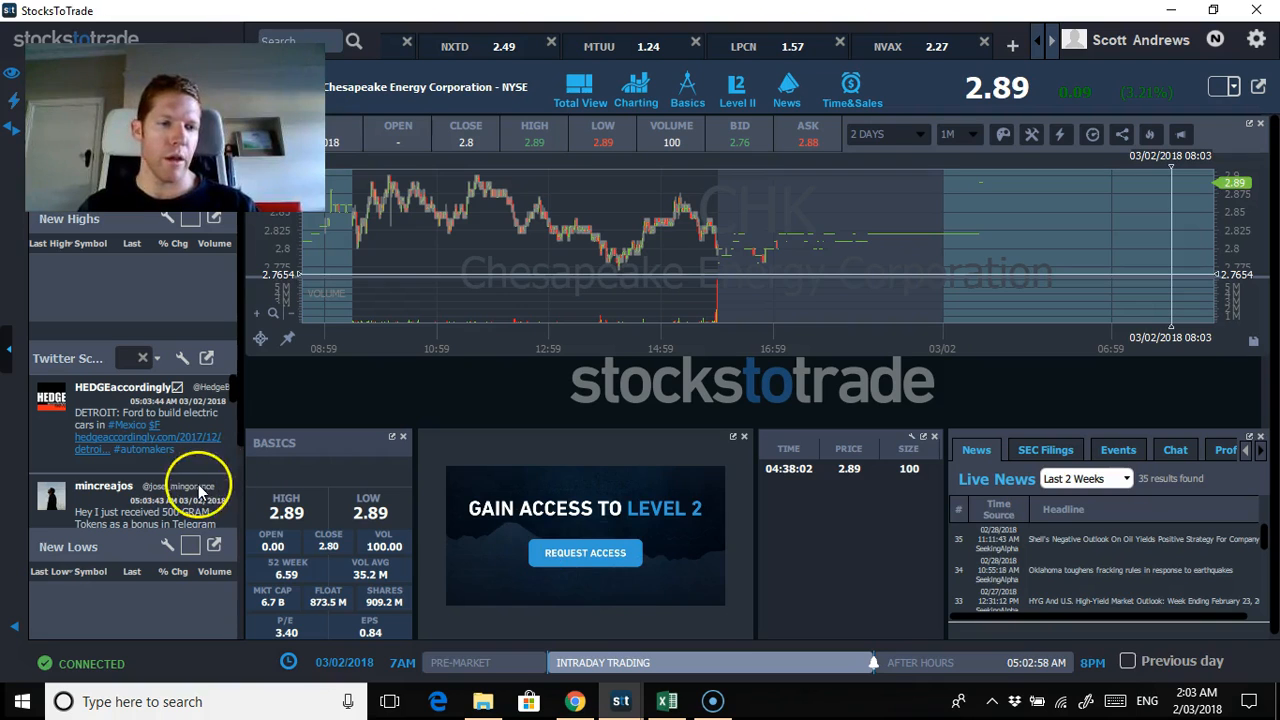
pyautogui.moveTo(44, 656)
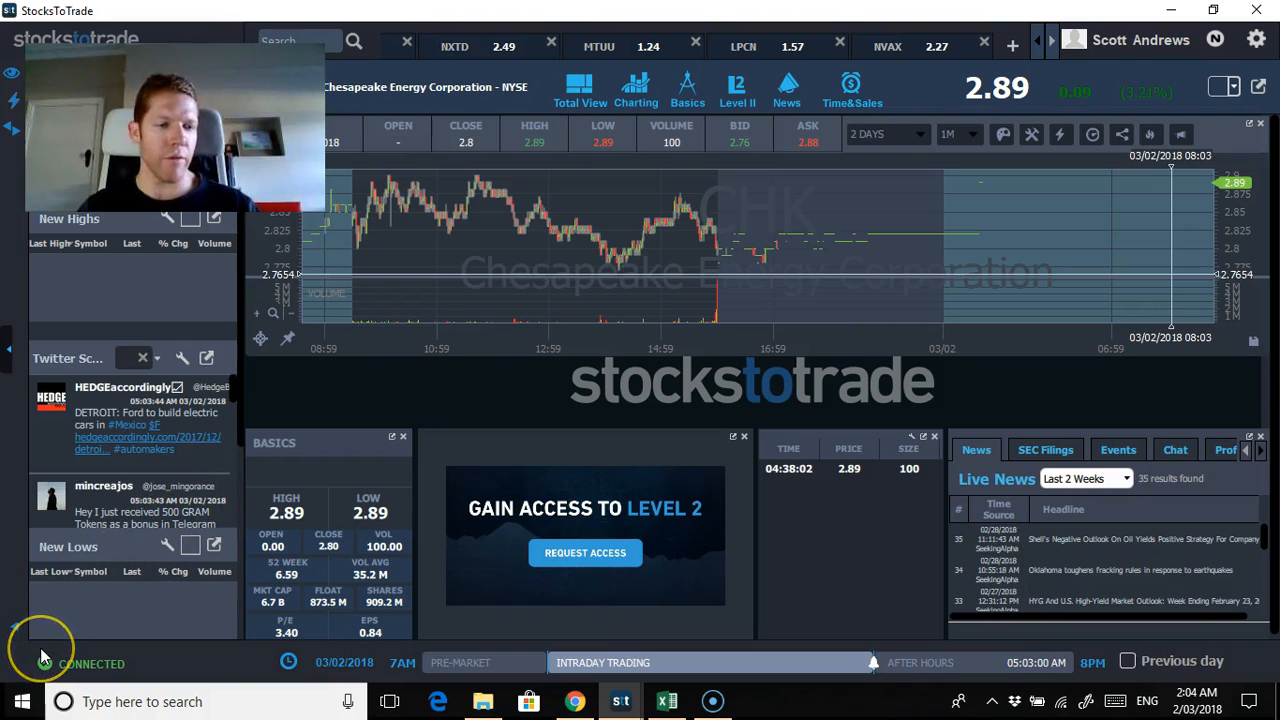